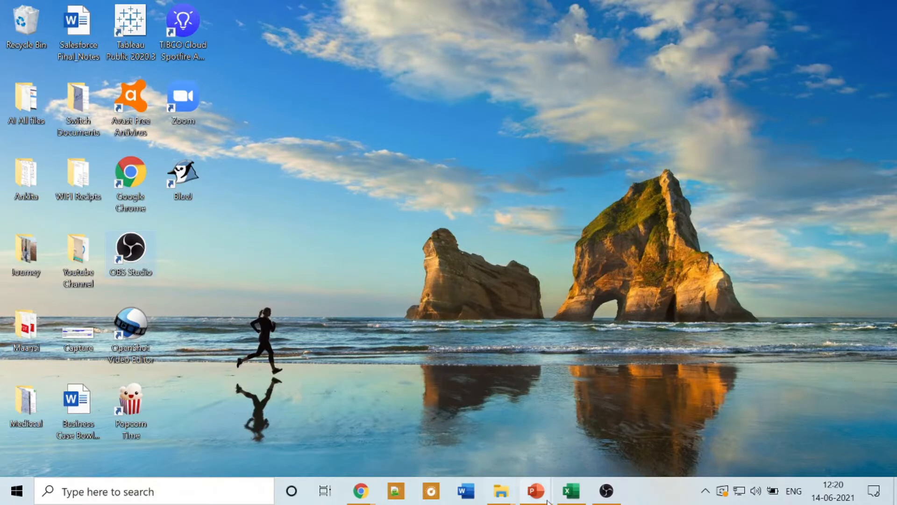
pyautogui.moveTo(360, 491)
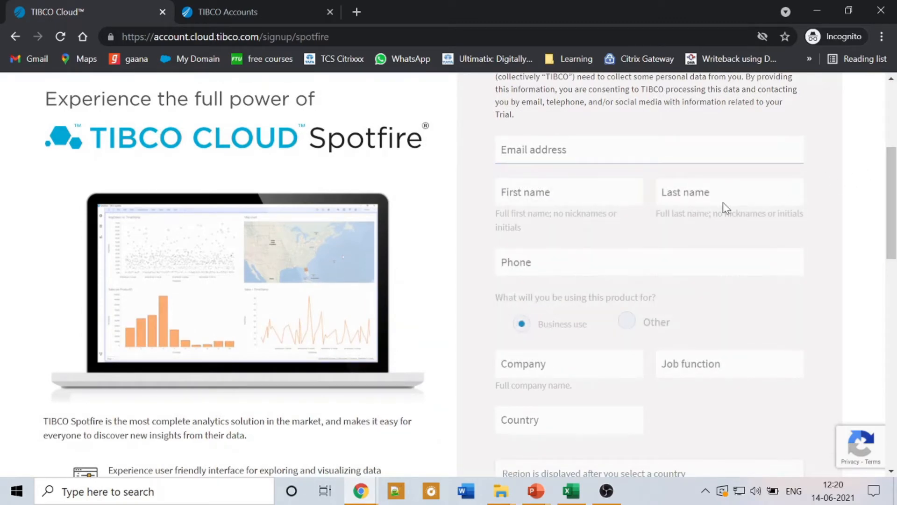
# Open the TIBCO Cloud Spotfire subscription email and follow its Activate your account link.
pyautogui.scroll(-3)
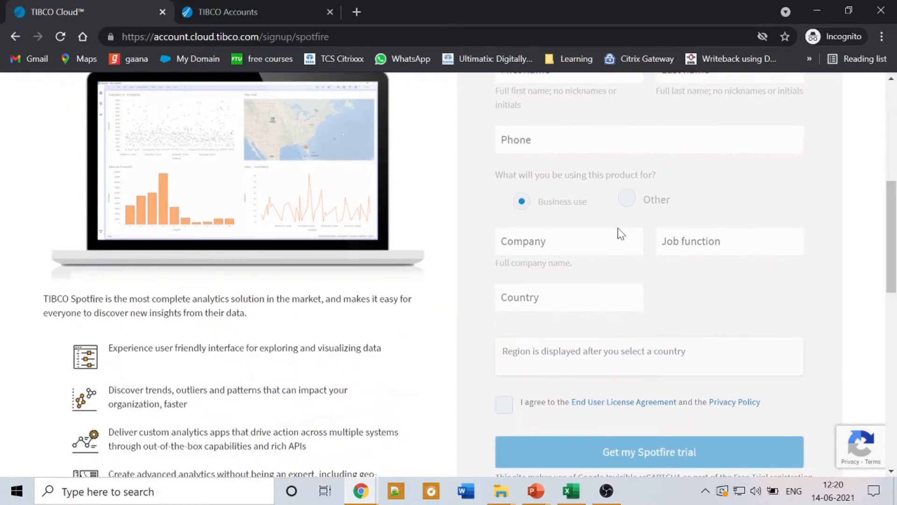
pyautogui.moveTo(566, 257)
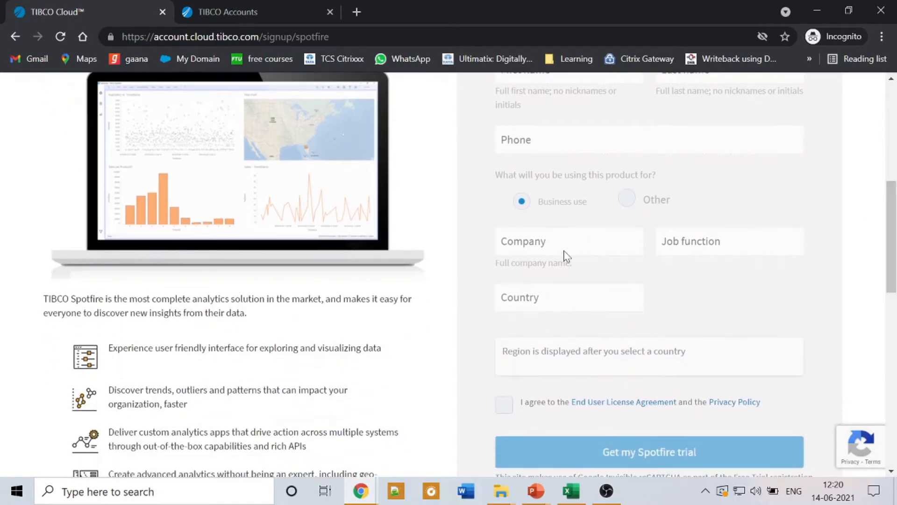
pyautogui.scroll(-3)
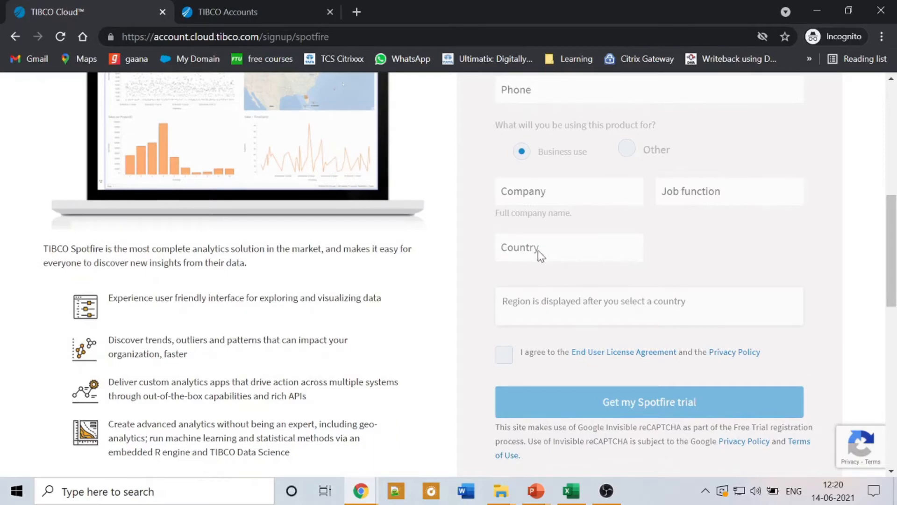
pyautogui.scroll(-3)
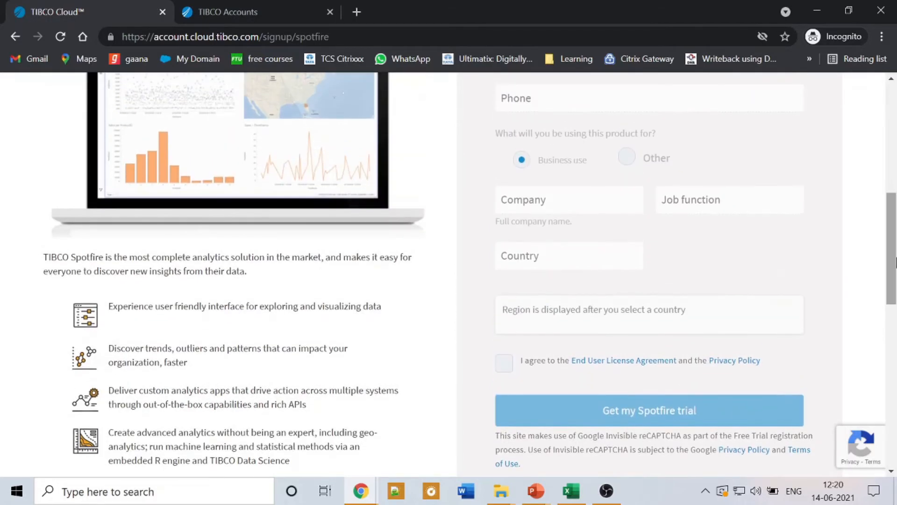
pyautogui.scroll(-3)
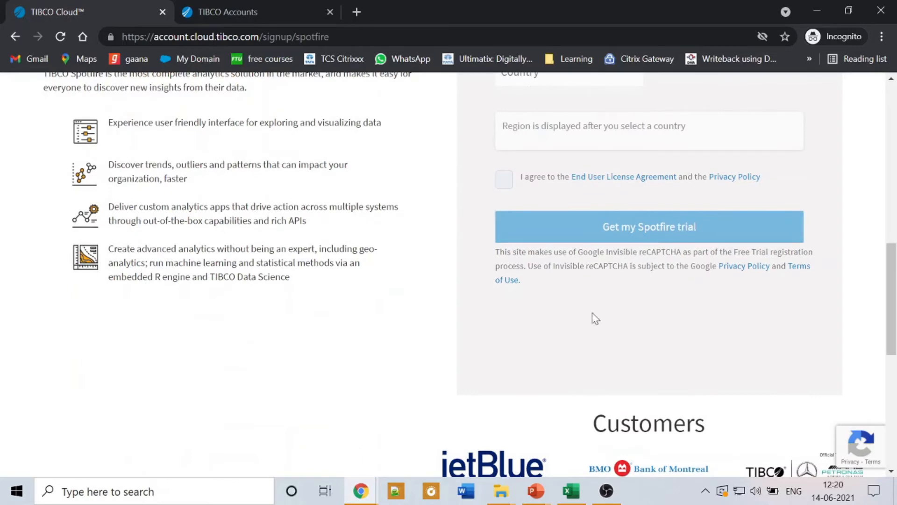
pyautogui.moveTo(360, 490)
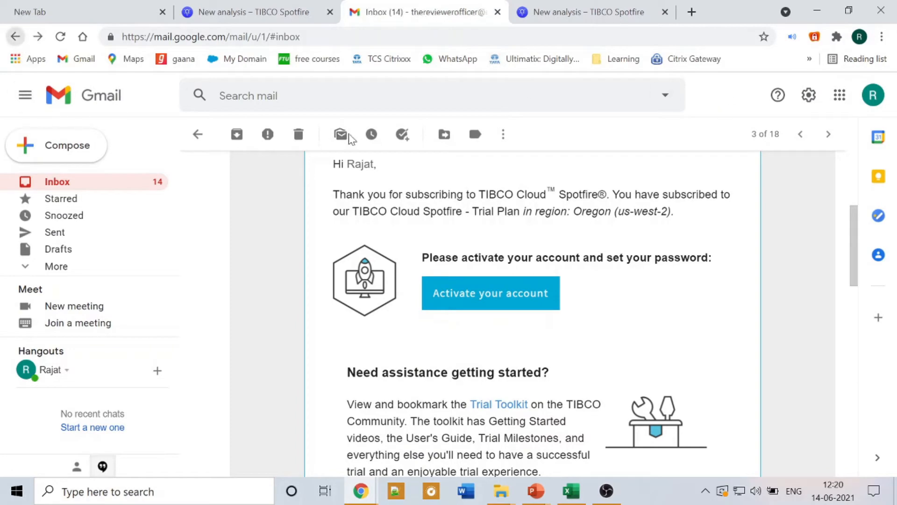
pyautogui.click(197, 133)
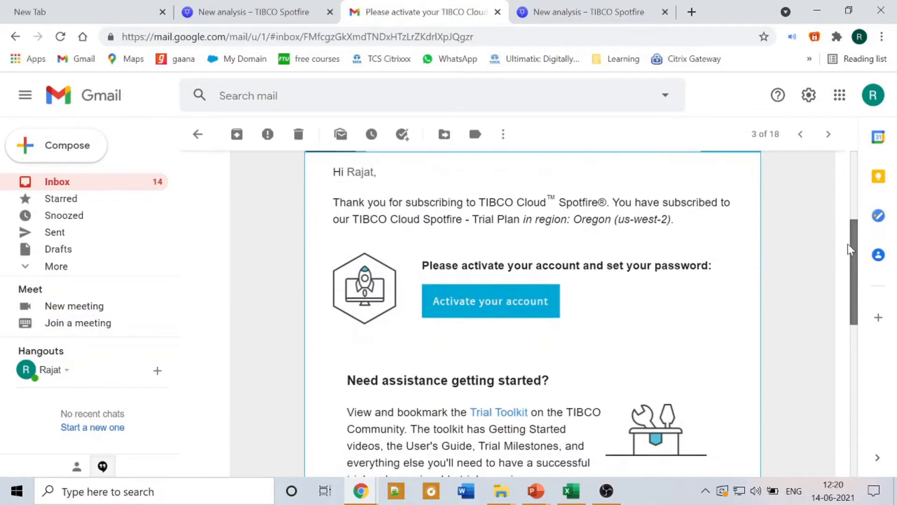
pyautogui.moveTo(490, 300)
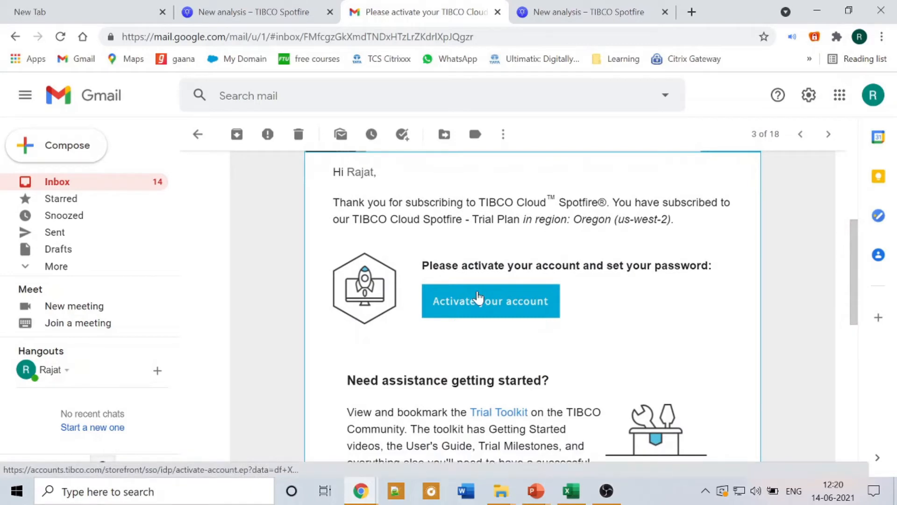
pyautogui.moveTo(482, 297)
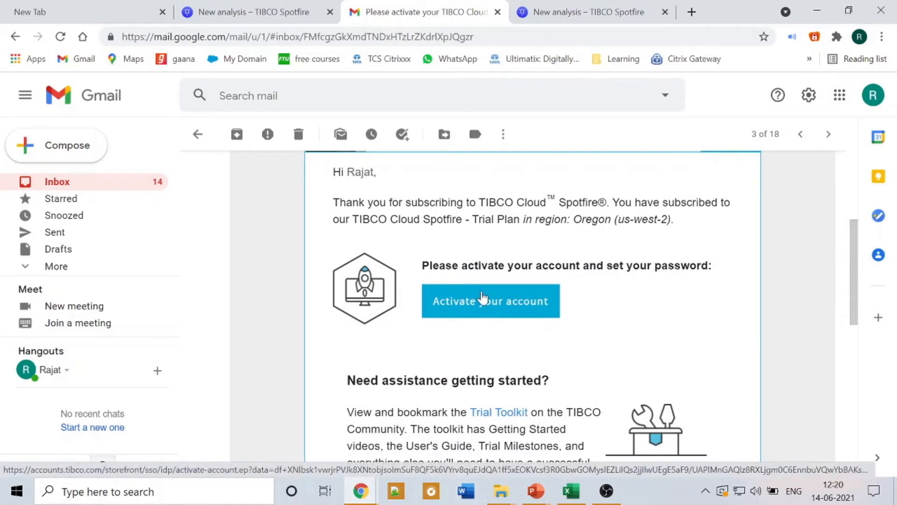
pyautogui.click(491, 300)
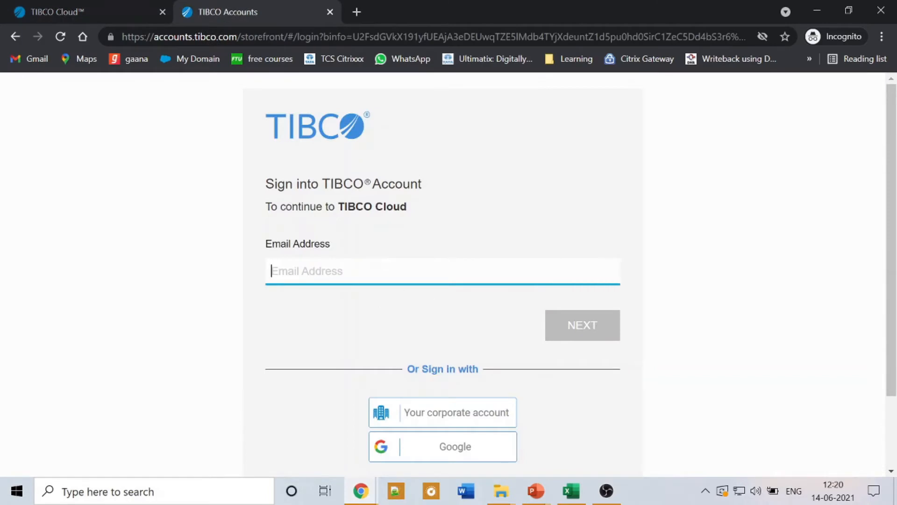
pyautogui.scroll(-3)
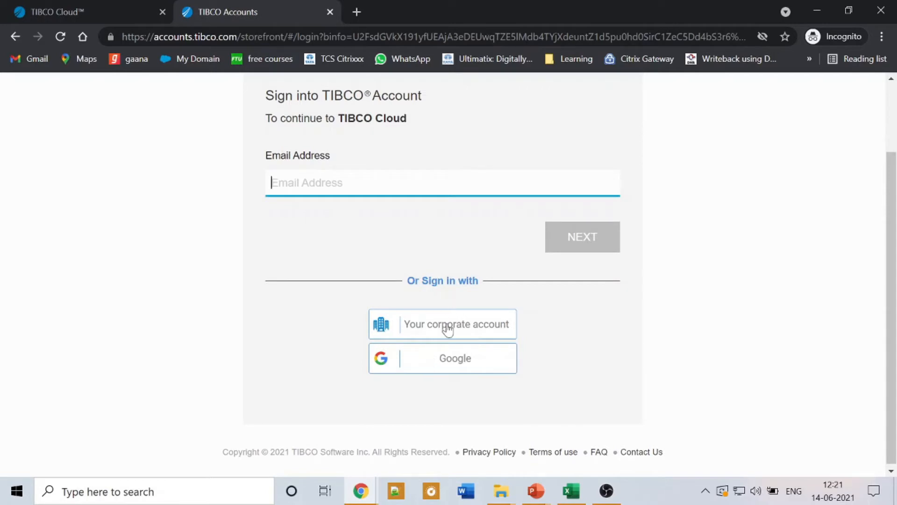
pyautogui.moveTo(443, 337)
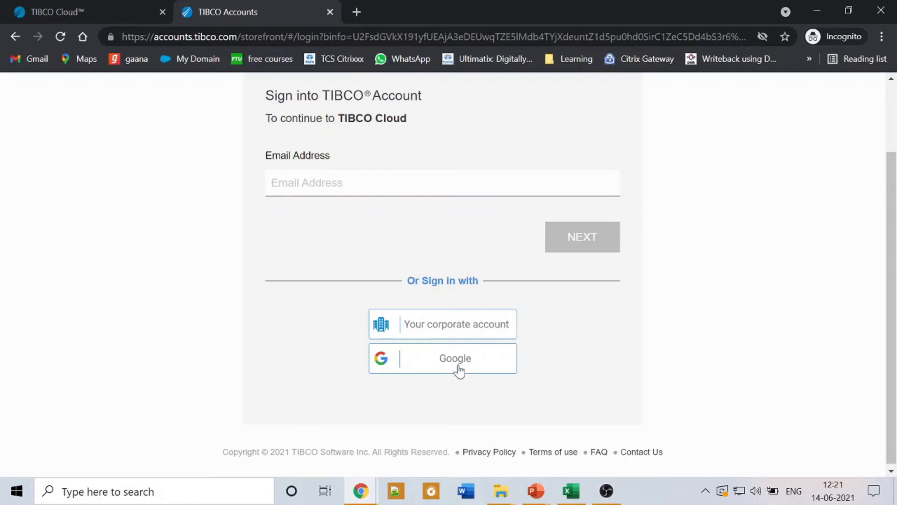
pyautogui.click(442, 358)
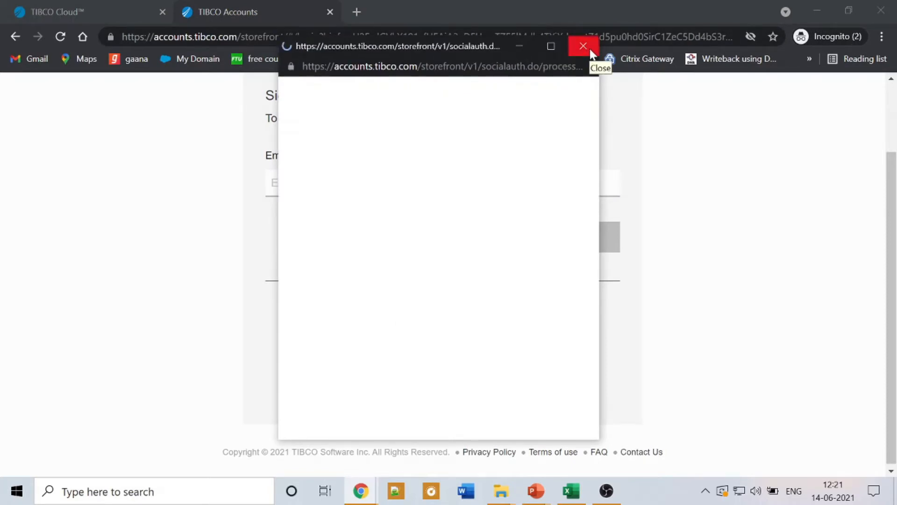
pyautogui.click(583, 45)
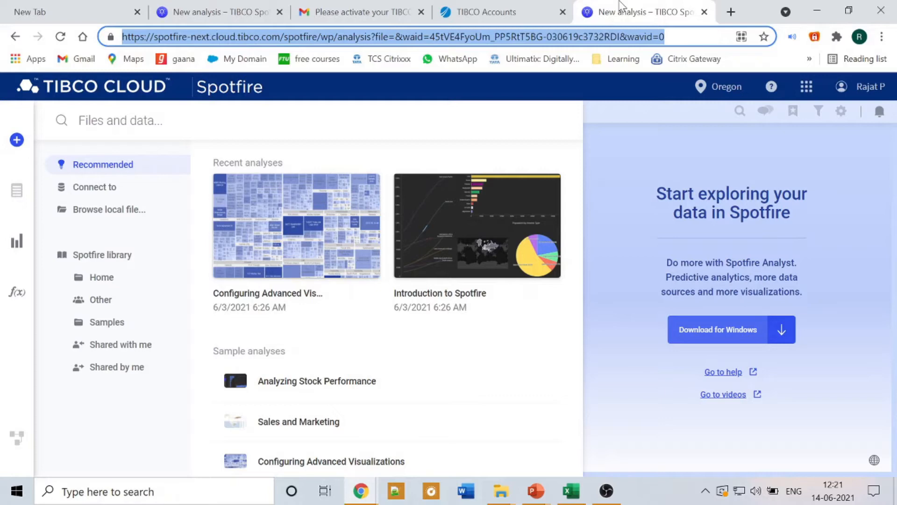
pyautogui.moveTo(731, 11)
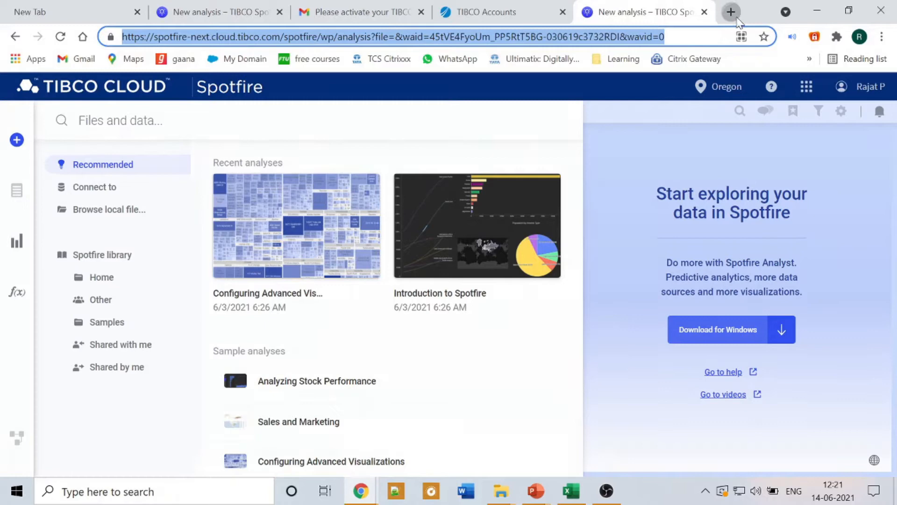
# From a new tab's files panel, open the Introduction to Spotfire sample analysis.
pyautogui.click(731, 11)
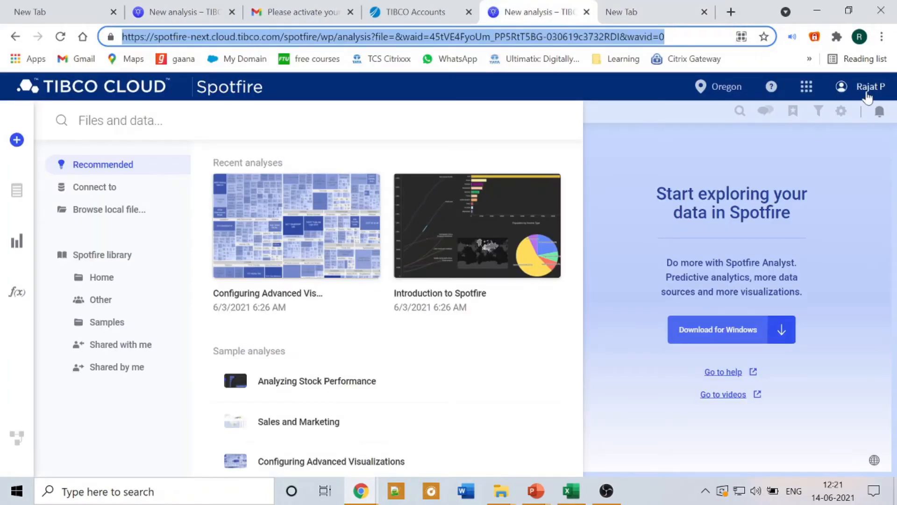
pyautogui.moveTo(17, 243)
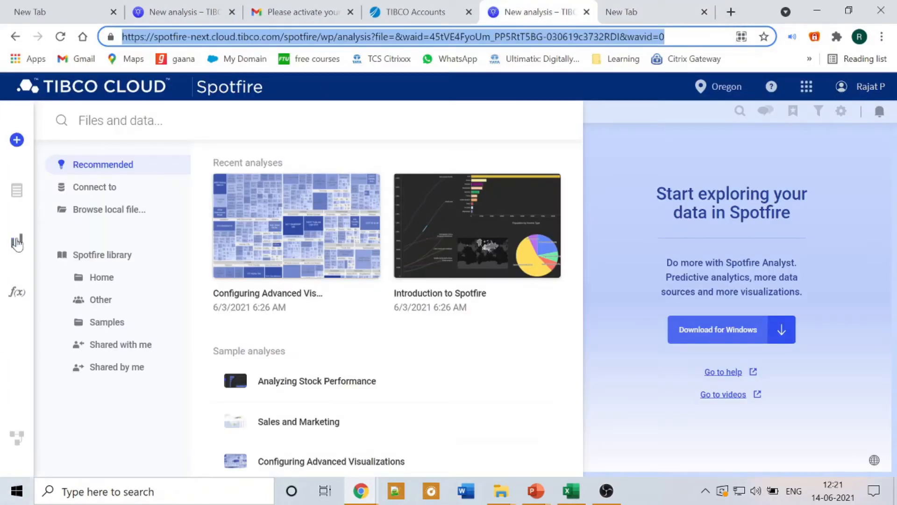
pyautogui.moveTo(393, 393)
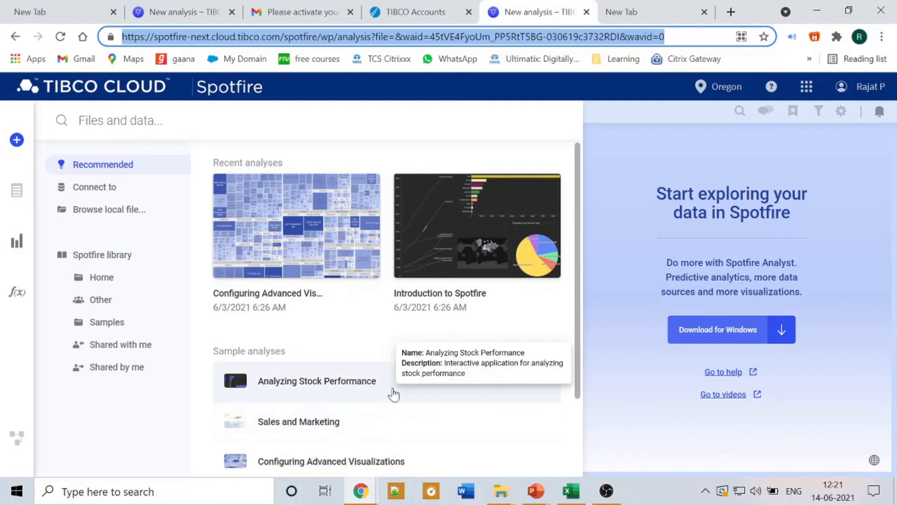
pyautogui.moveTo(17, 140)
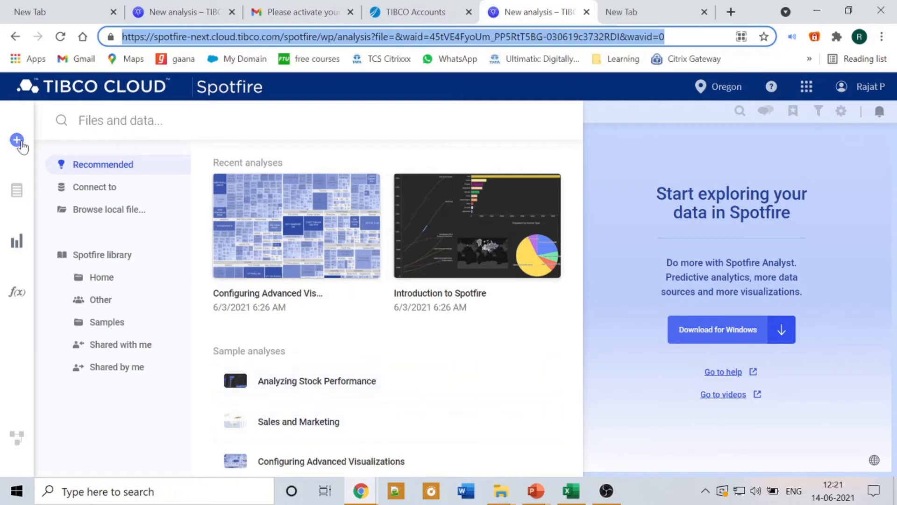
pyautogui.click(17, 139)
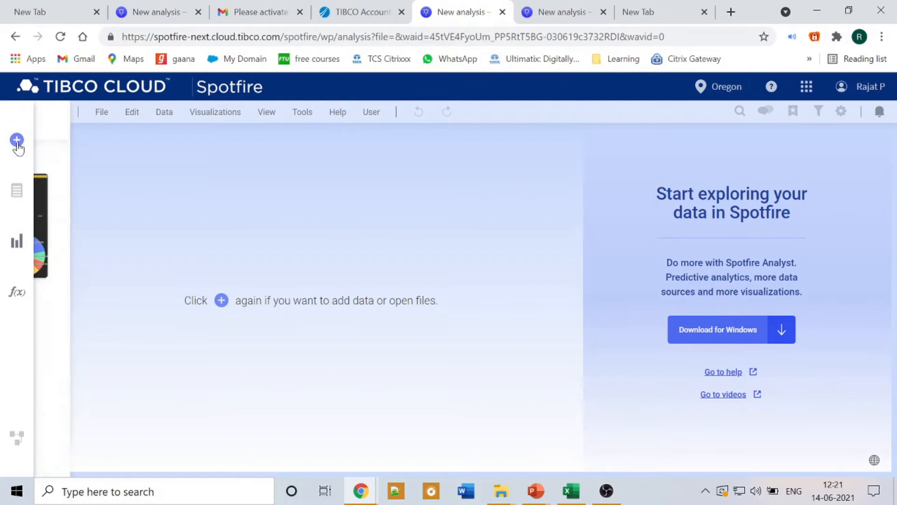
pyautogui.click(17, 139)
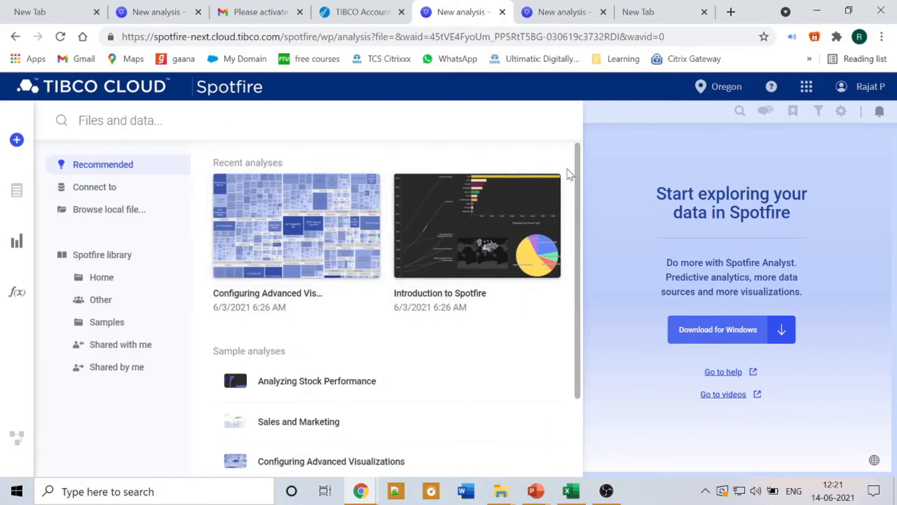
pyautogui.scroll(-3)
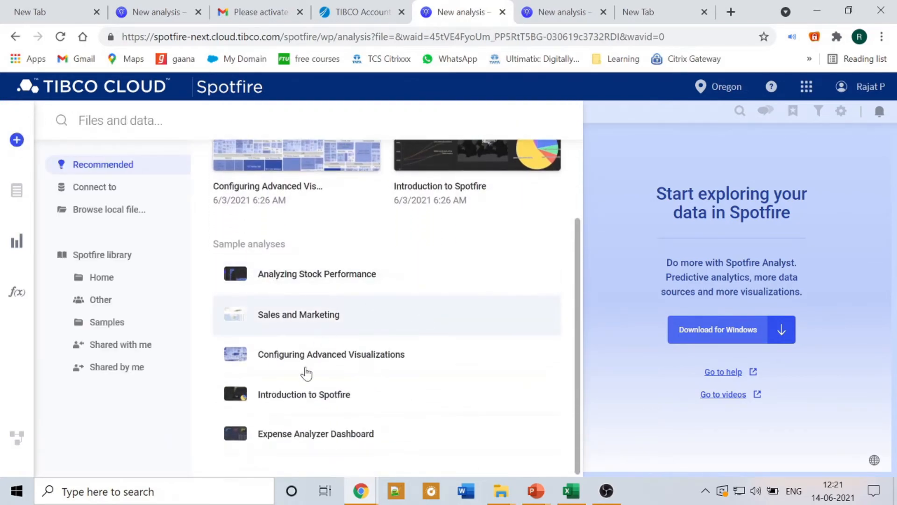
pyautogui.click(298, 314)
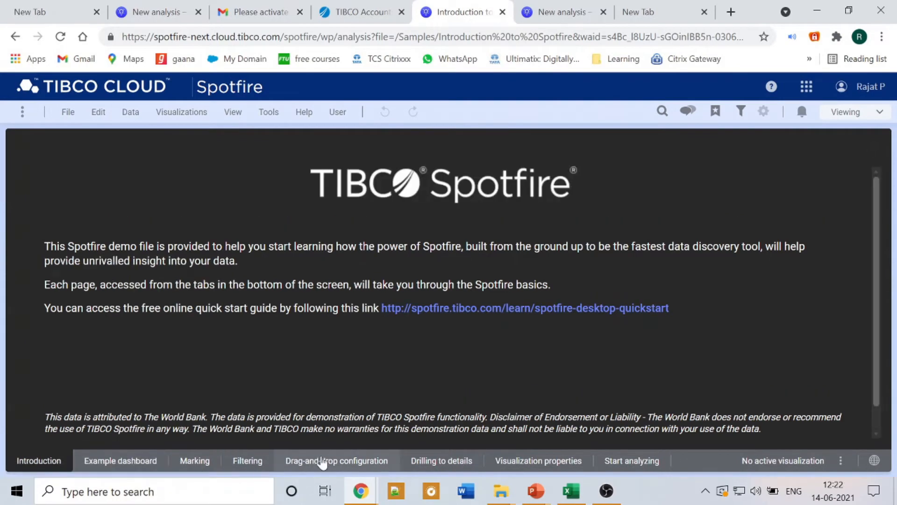
# Visit the Drilling to details page, then the Filtering page of the analysis.
pyautogui.click(336, 460)
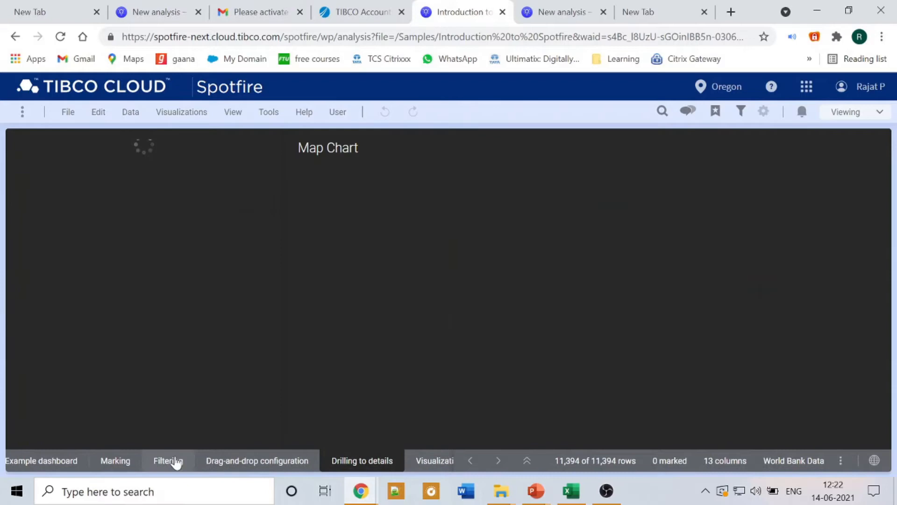
pyautogui.click(256, 460)
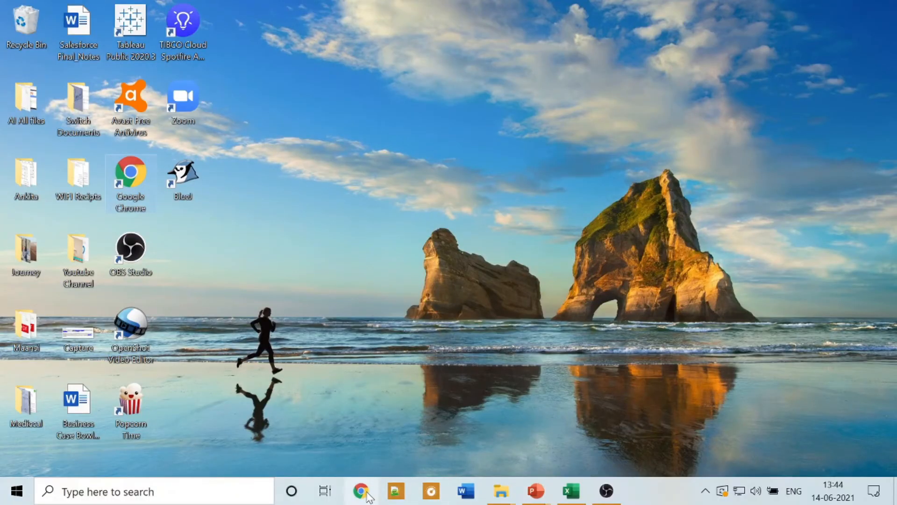
pyautogui.moveTo(503, 30)
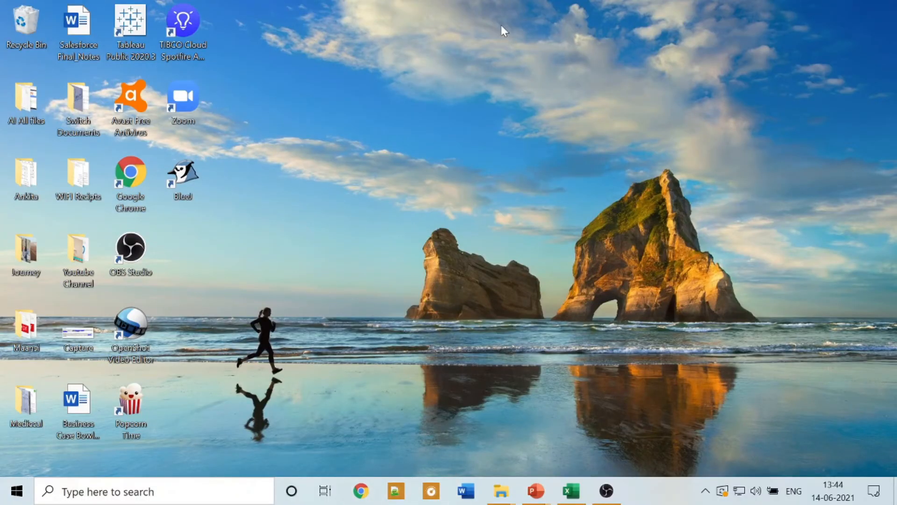
# Bring the Chrome browser window up from the taskbar.
pyautogui.click(360, 490)
pyautogui.write('tib')
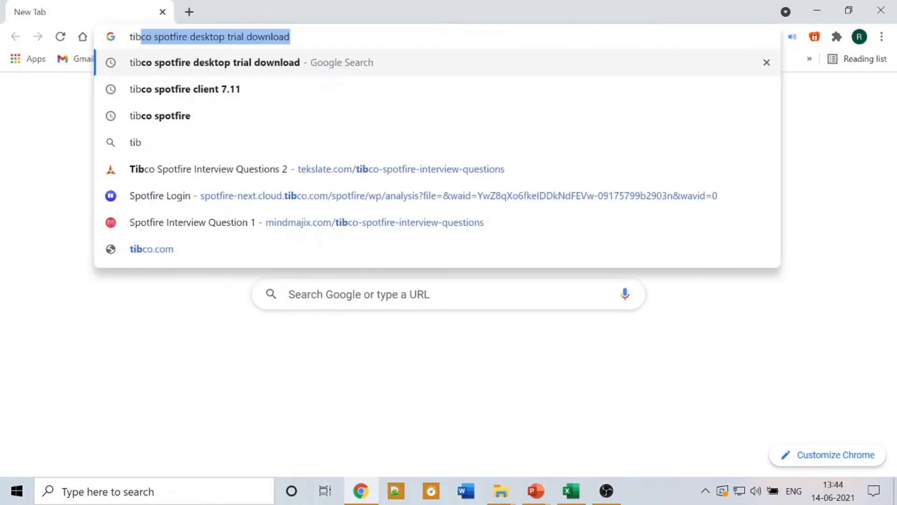
# Go to the Spotfire cloud login address and start signing in with the Google account.
pyautogui.click(424, 195)
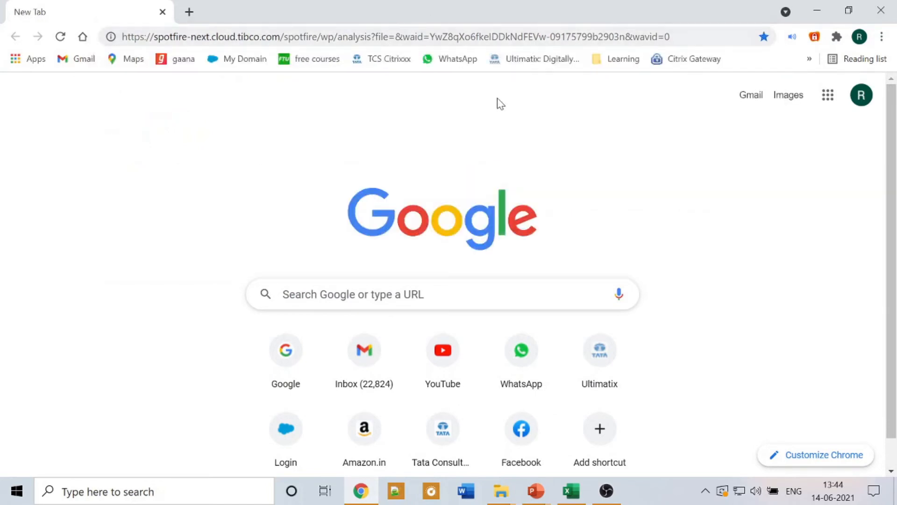
pyautogui.moveTo(494, 78)
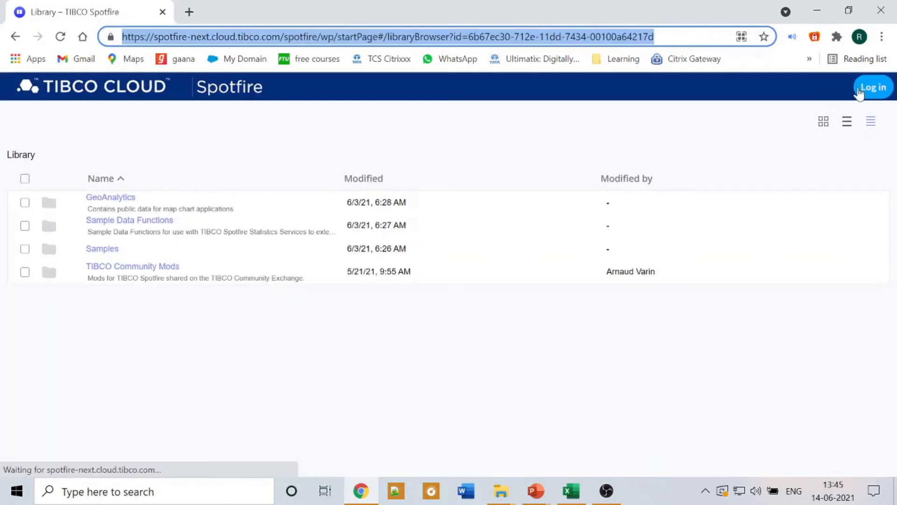
pyautogui.click(872, 87)
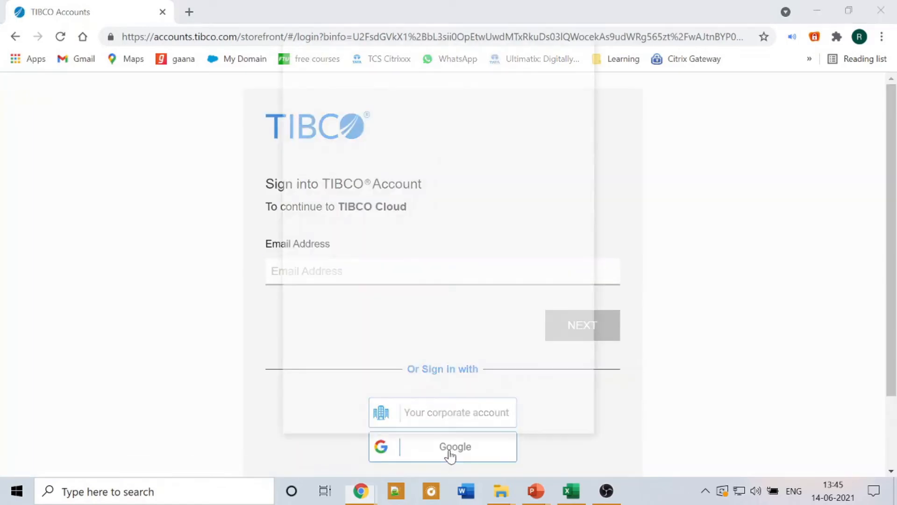
pyautogui.click(442, 447)
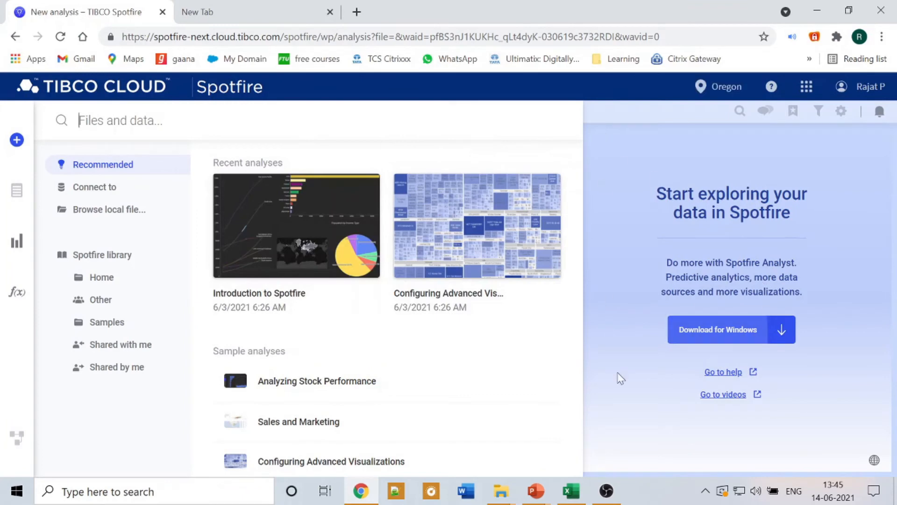
pyautogui.moveTo(731, 330)
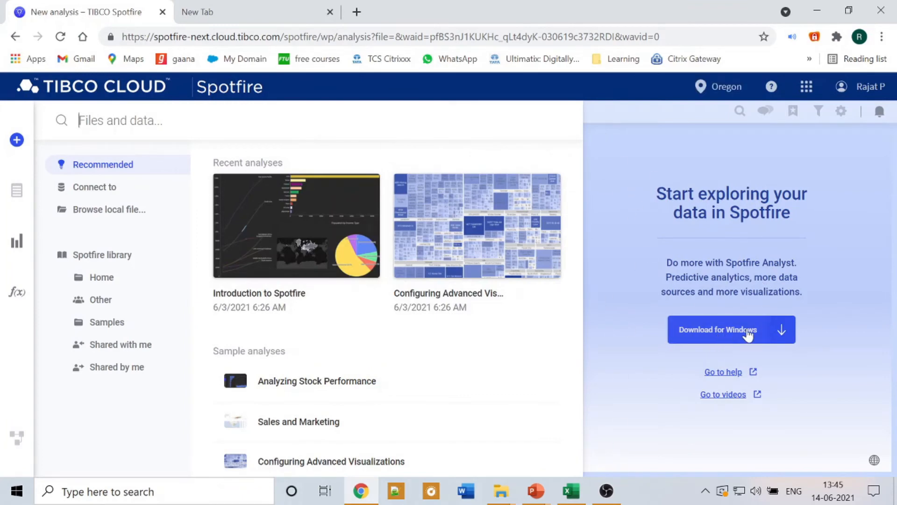
# Go to the Windows client download page from the start panel.
pyautogui.click(731, 329)
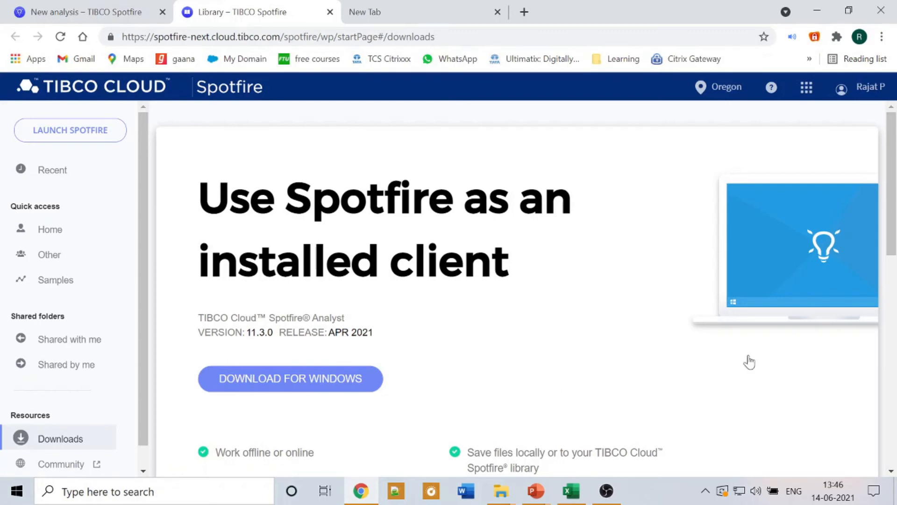
# Download the Spotfire Analyst Windows installer and run the downloaded .exe.
pyautogui.scroll(-3)
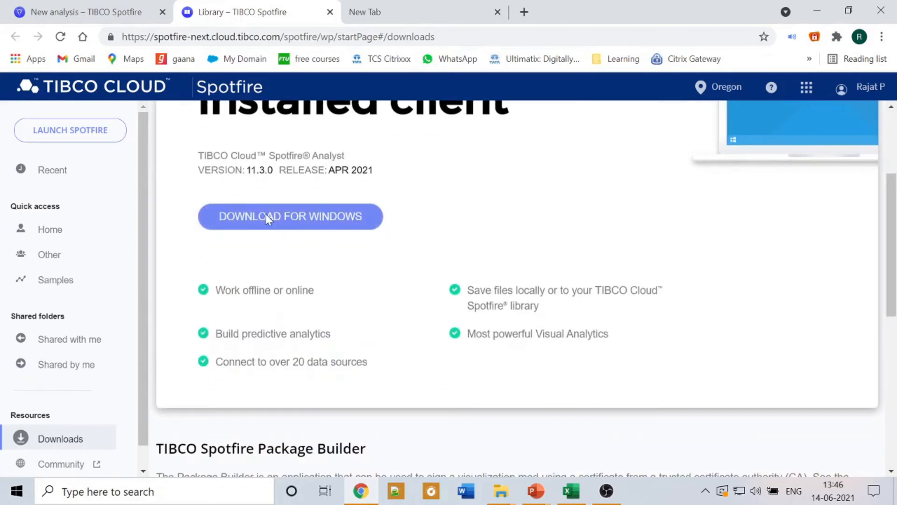
pyautogui.click(290, 216)
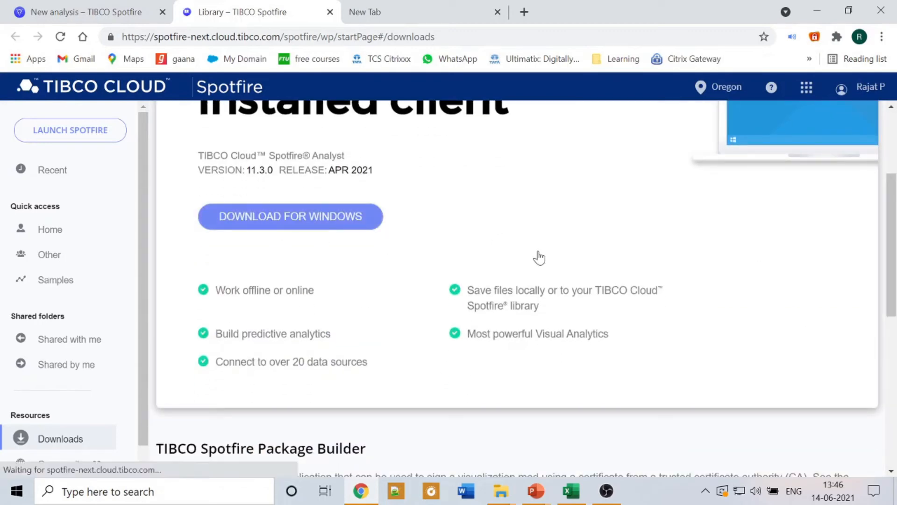
pyautogui.click(290, 216)
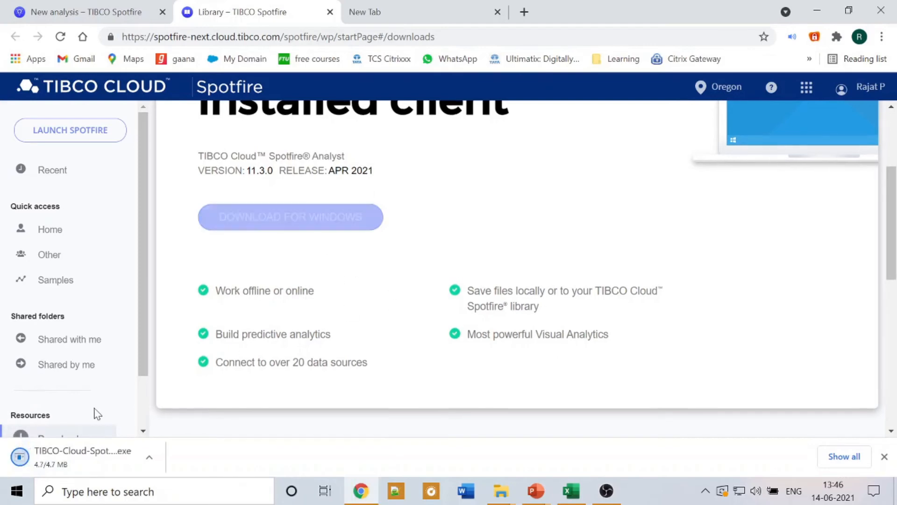
pyautogui.click(148, 456)
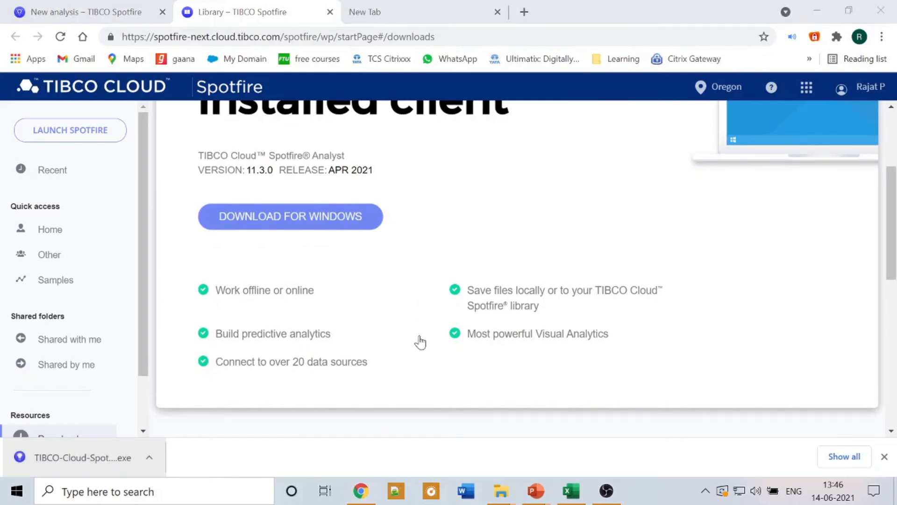
pyautogui.click(290, 216)
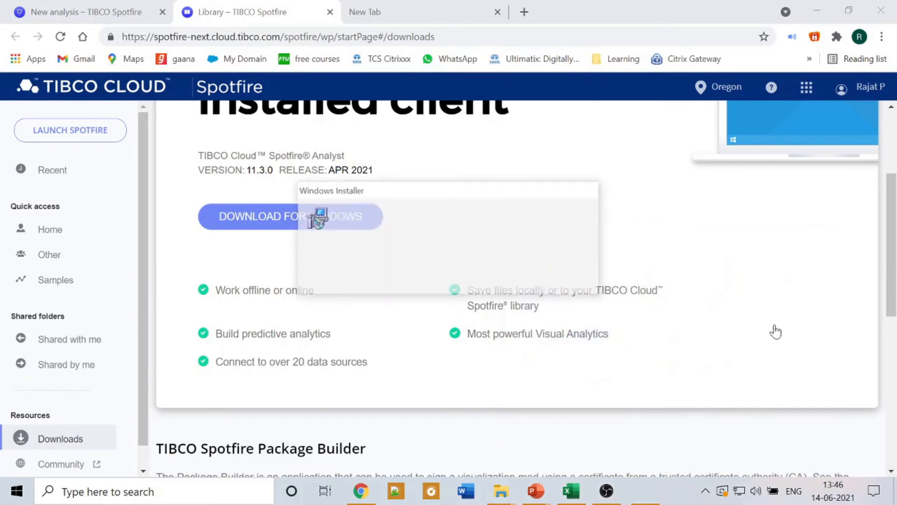
pyautogui.click(290, 216)
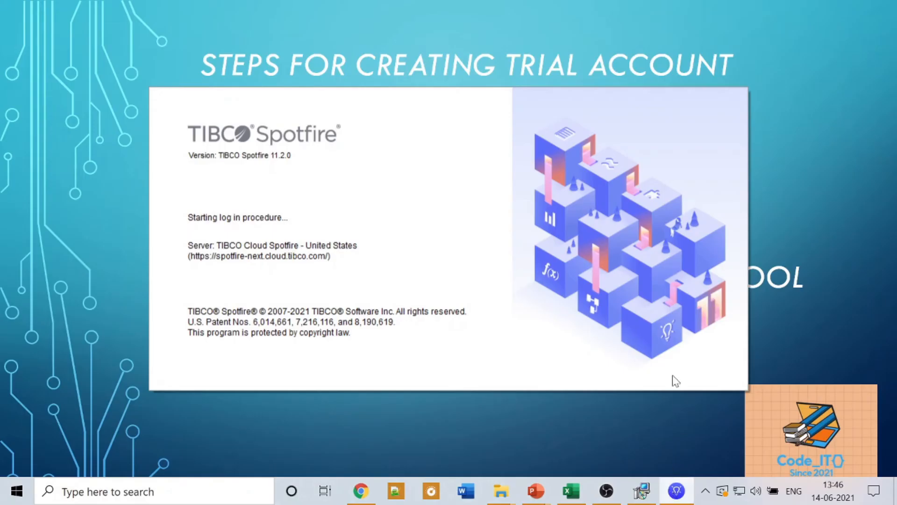
pyautogui.moveTo(807, 272)
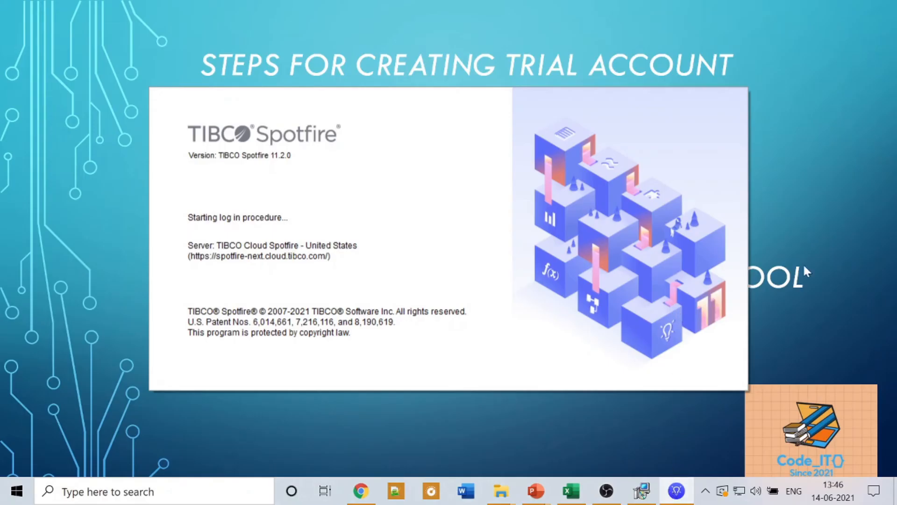
pyautogui.moveTo(582, 262)
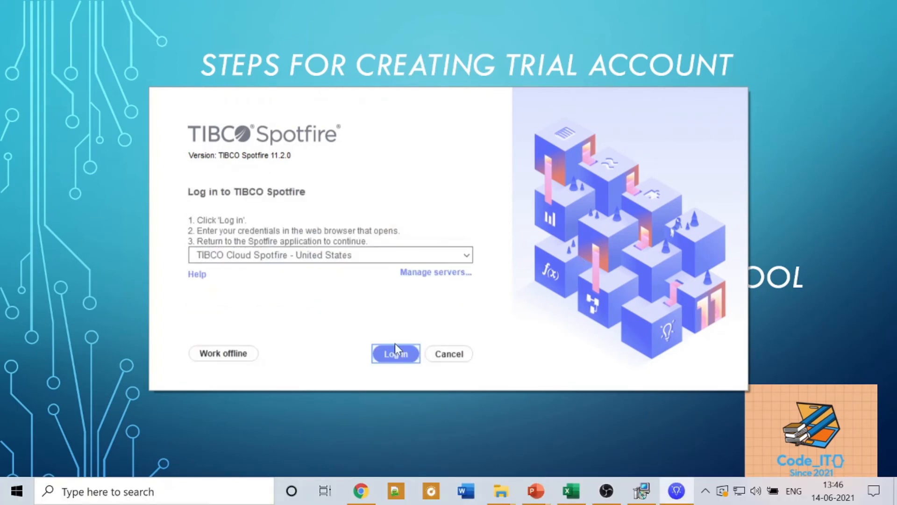
pyautogui.moveTo(396, 354)
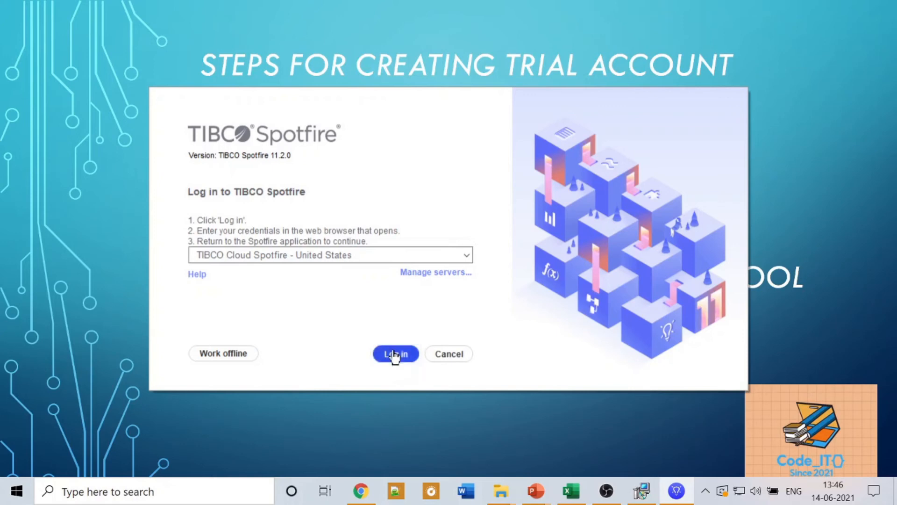
# Log in to the cloud server and choose Do not install for the newer client version.
pyautogui.click(395, 354)
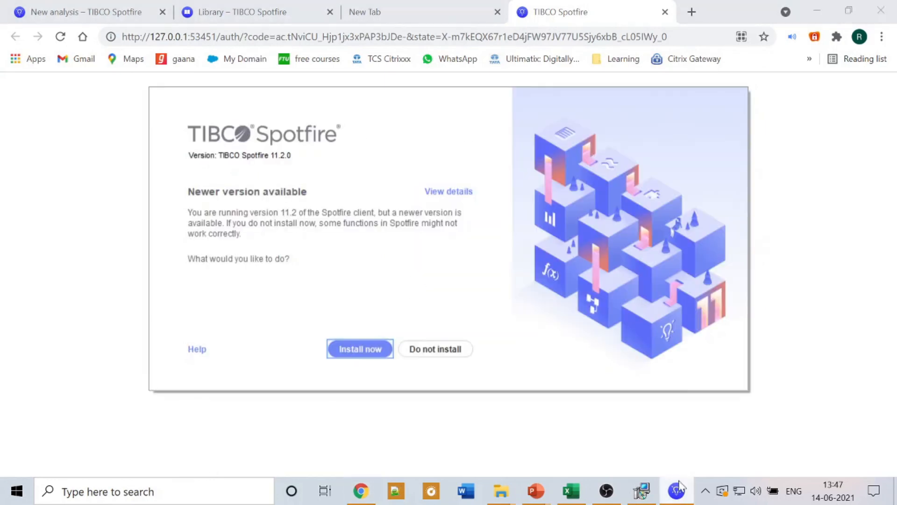
pyautogui.moveTo(246, 253)
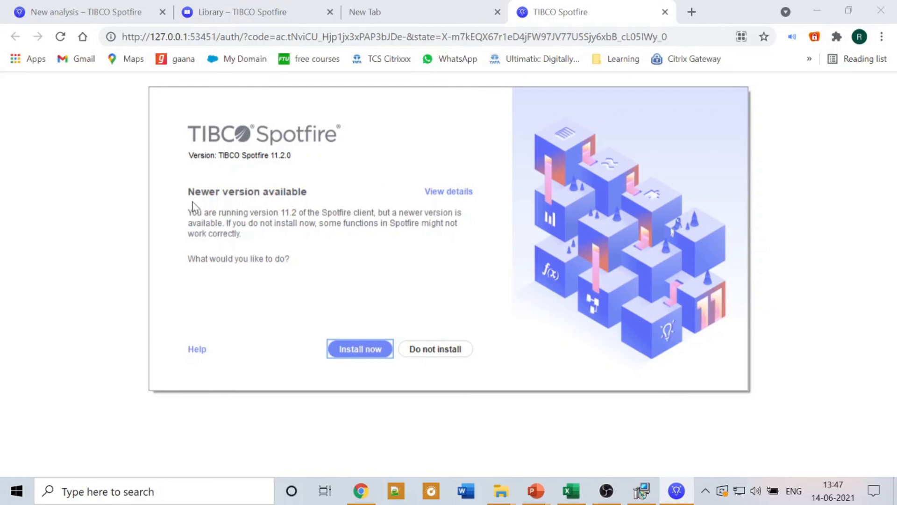
pyautogui.moveTo(237, 384)
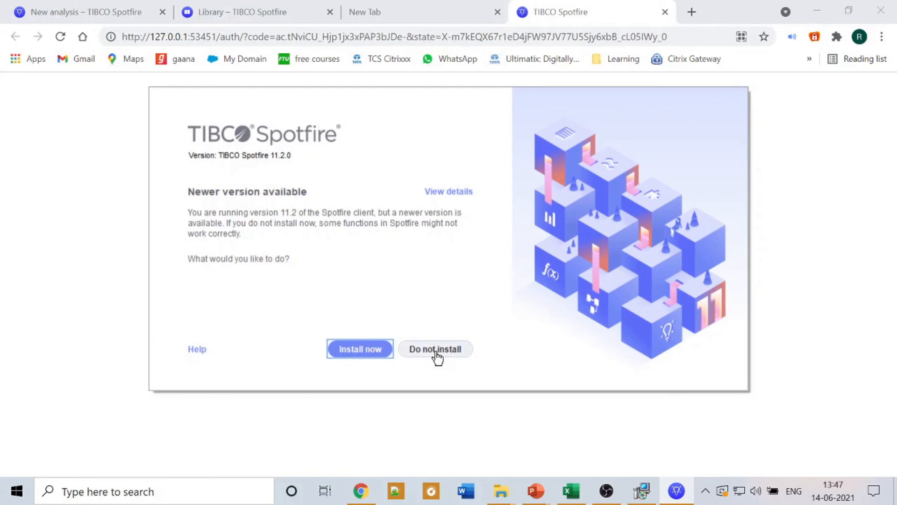
pyautogui.click(434, 348)
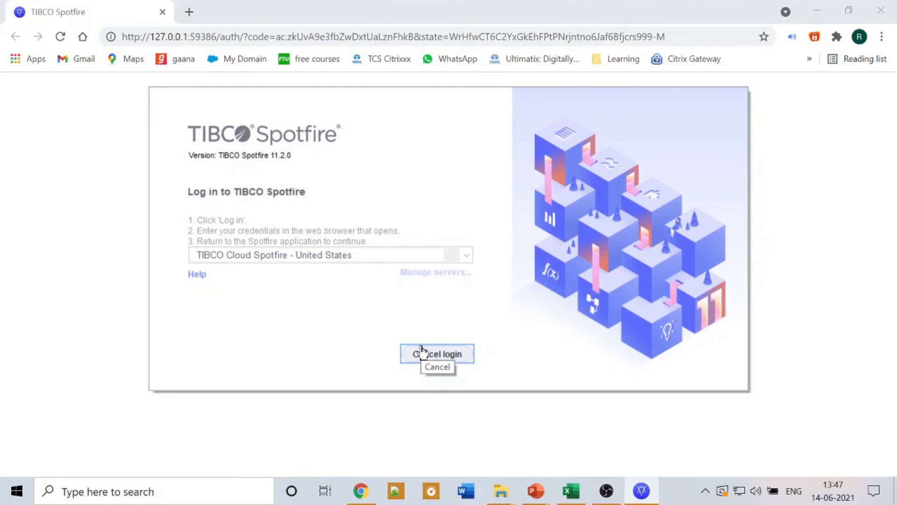
# Retry the cloud login so the Spotfire Analyst start page loads.
pyautogui.click(437, 353)
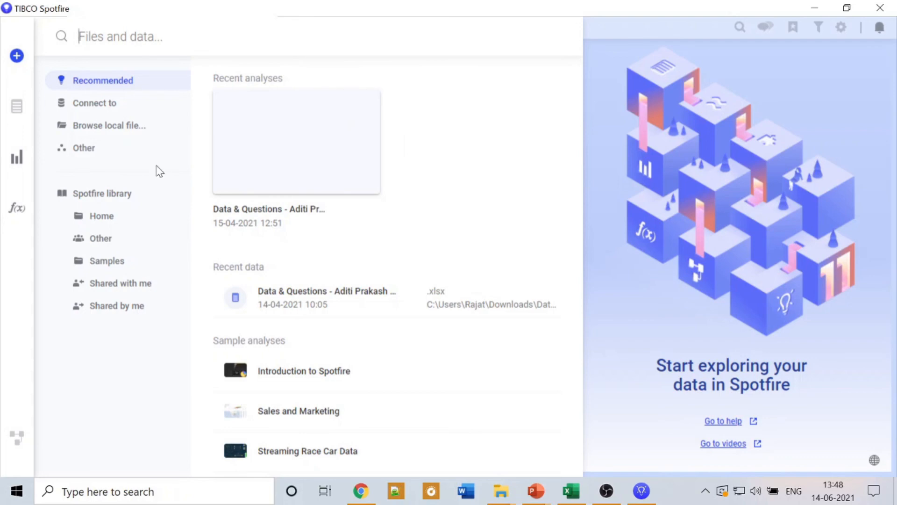
pyautogui.moveTo(815, 7)
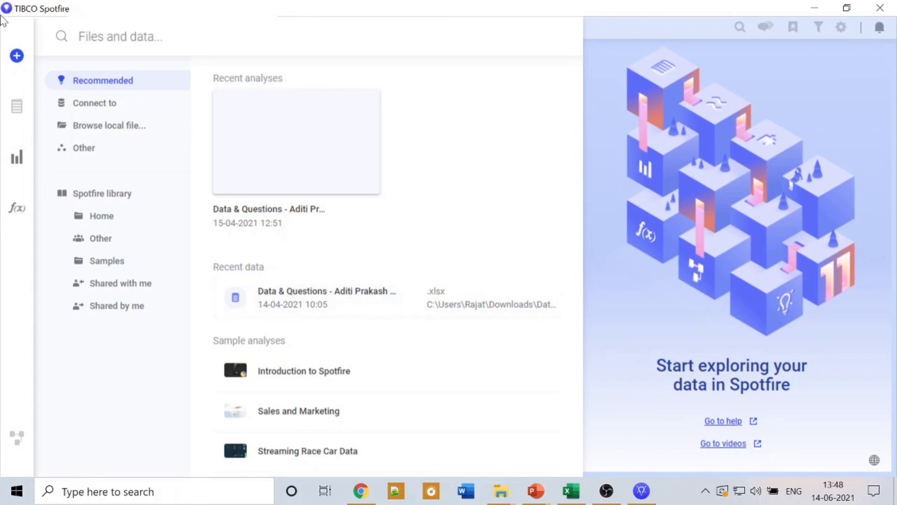
pyautogui.moveTo(869, 318)
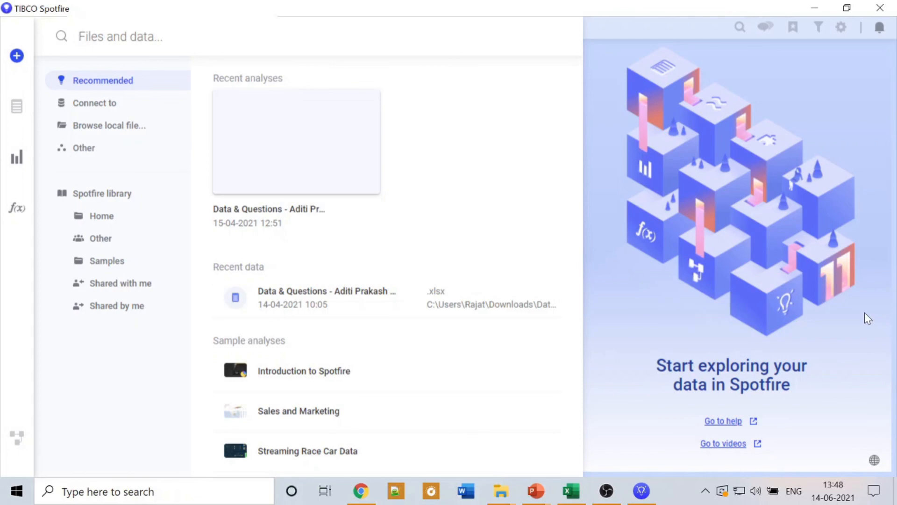
pyautogui.moveTo(781, 298)
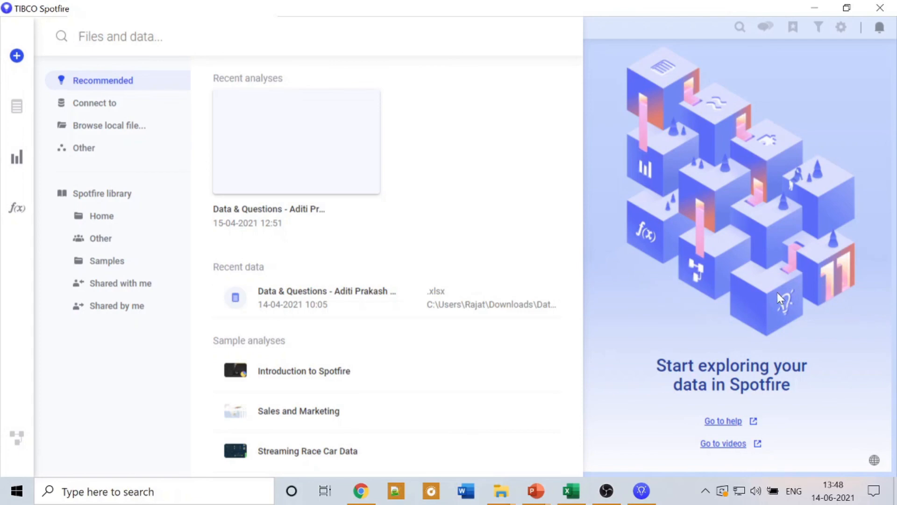